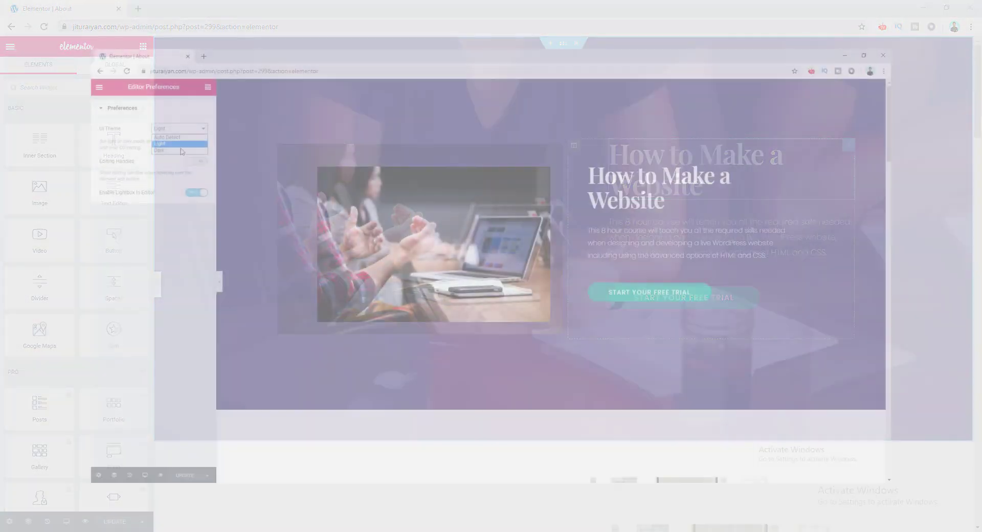
# - Set the editor UI Theme to Dark in Editor Preferences, then return to the widgets list
pyautogui.click(179, 150)
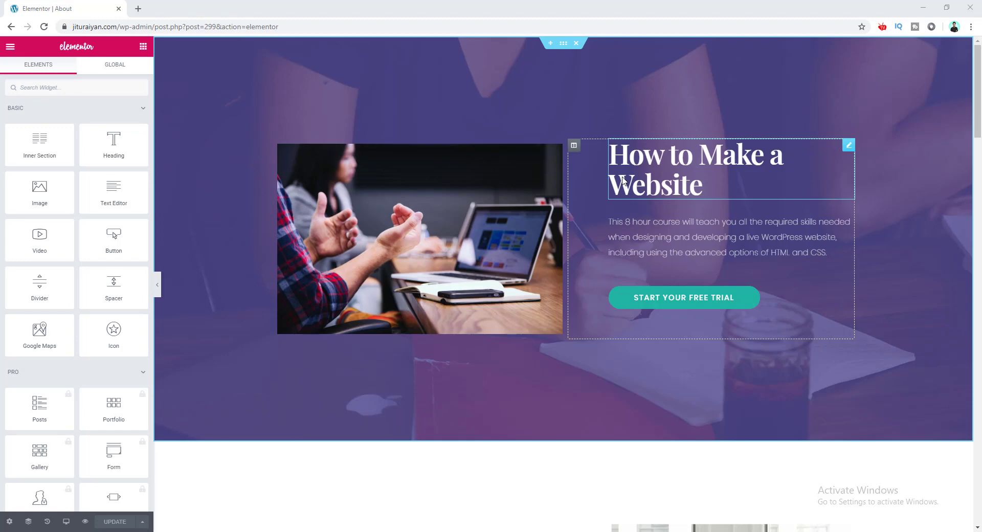
pyautogui.click(688, 237)
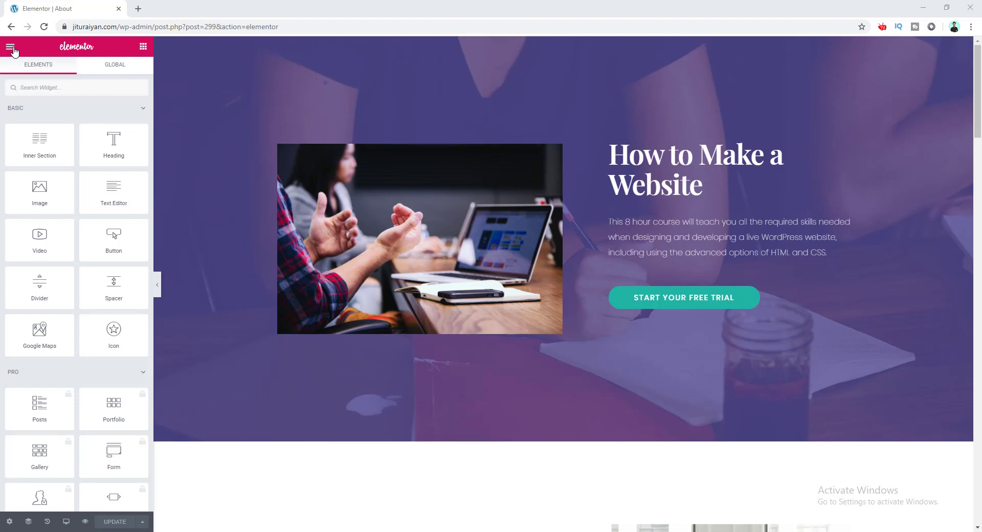
pyautogui.click(10, 47)
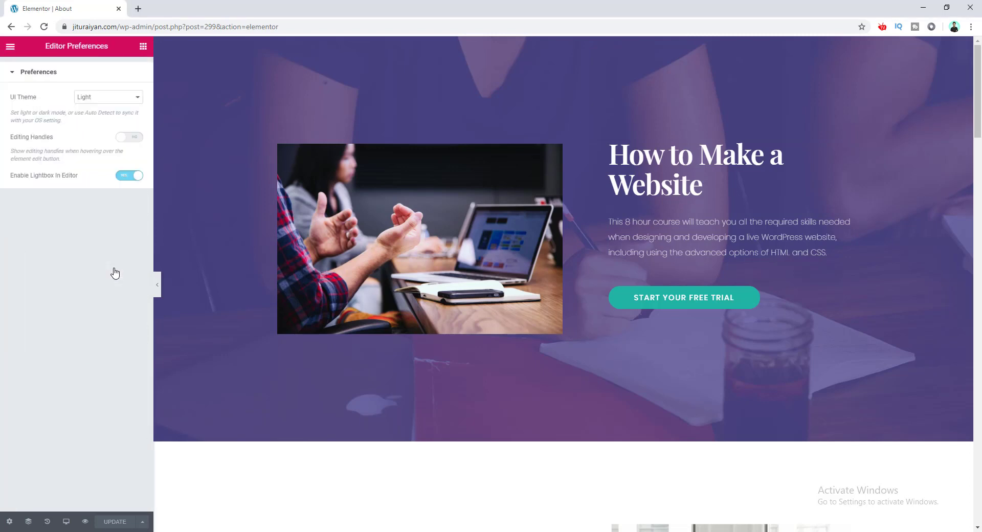
pyautogui.click(108, 97)
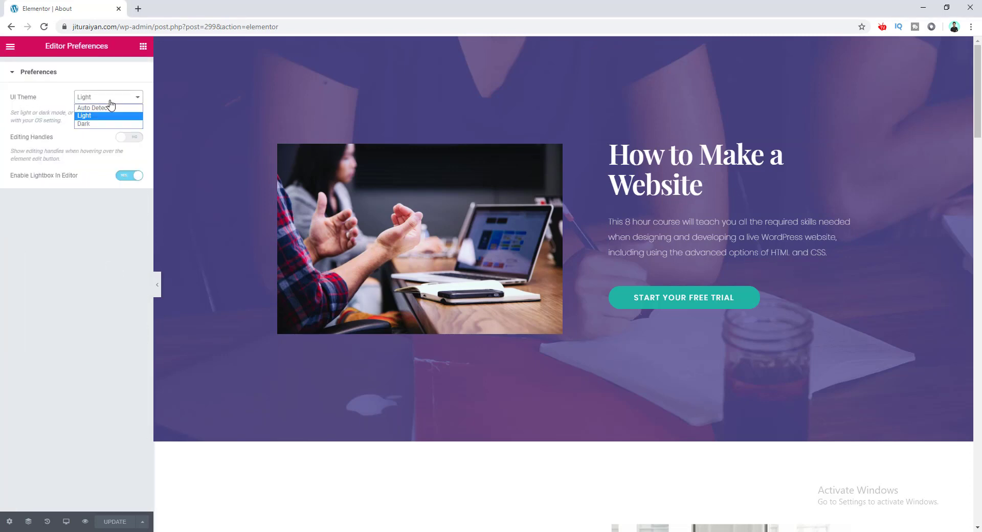
pyautogui.click(84, 124)
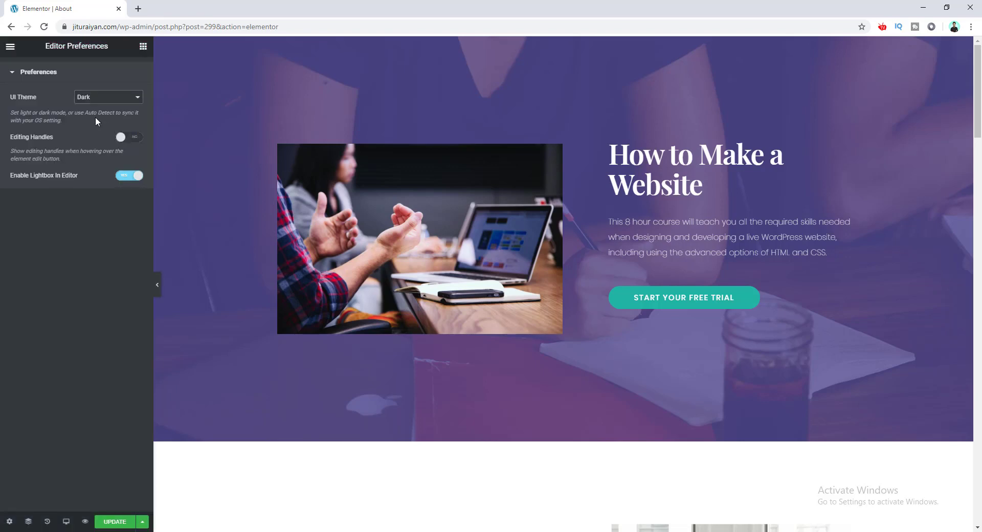
pyautogui.moveTo(3, 259)
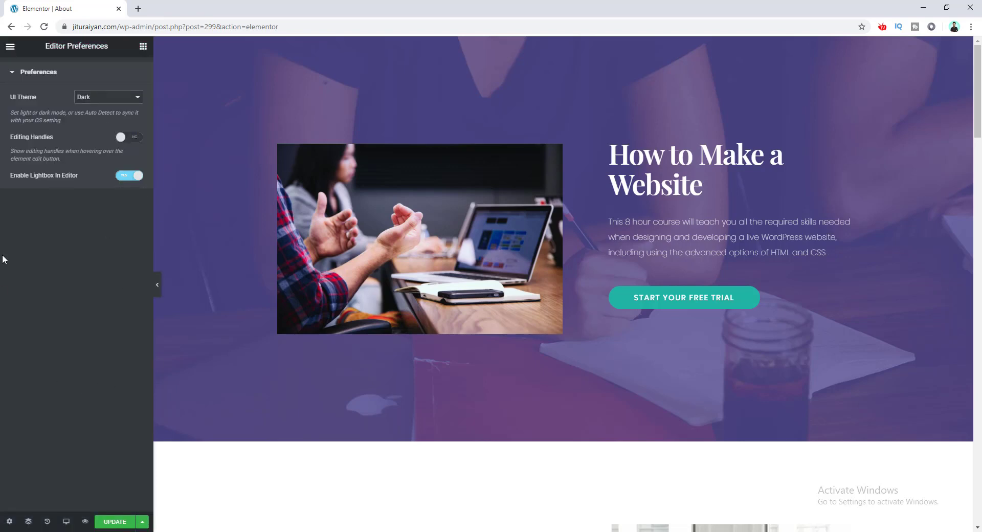
pyautogui.moveTo(136, 82)
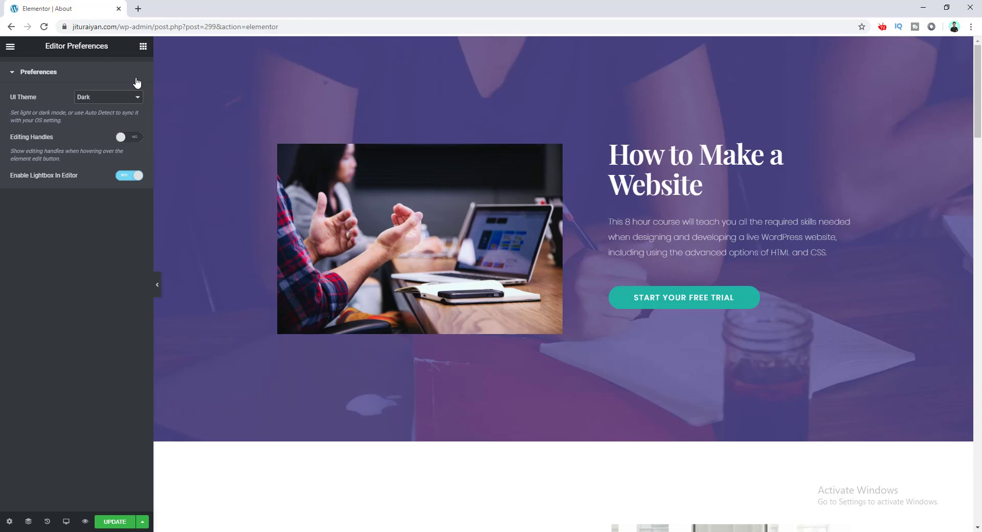
pyautogui.click(143, 46)
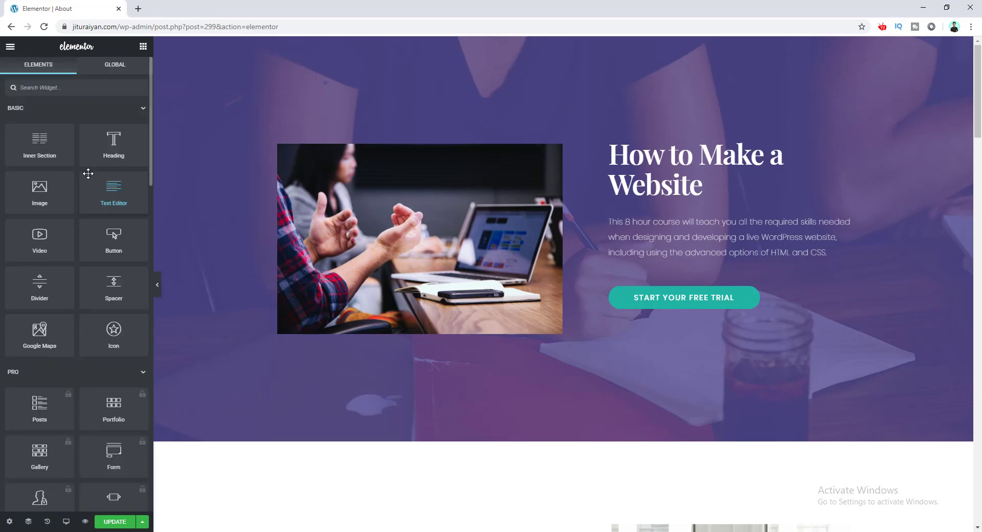
# - Reopen Editor Preferences from the Elements panel menu
pyautogui.click(69, 87)
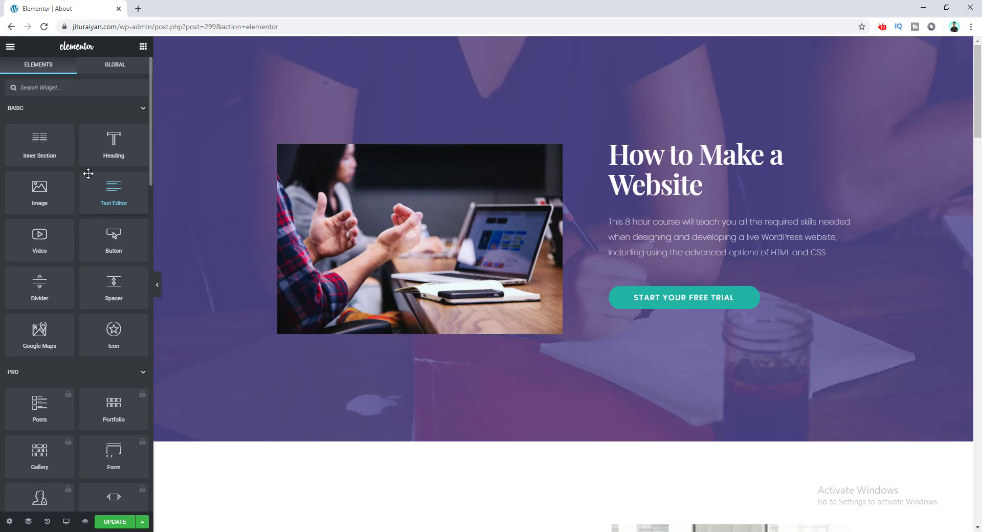
pyautogui.moveTo(35, 100)
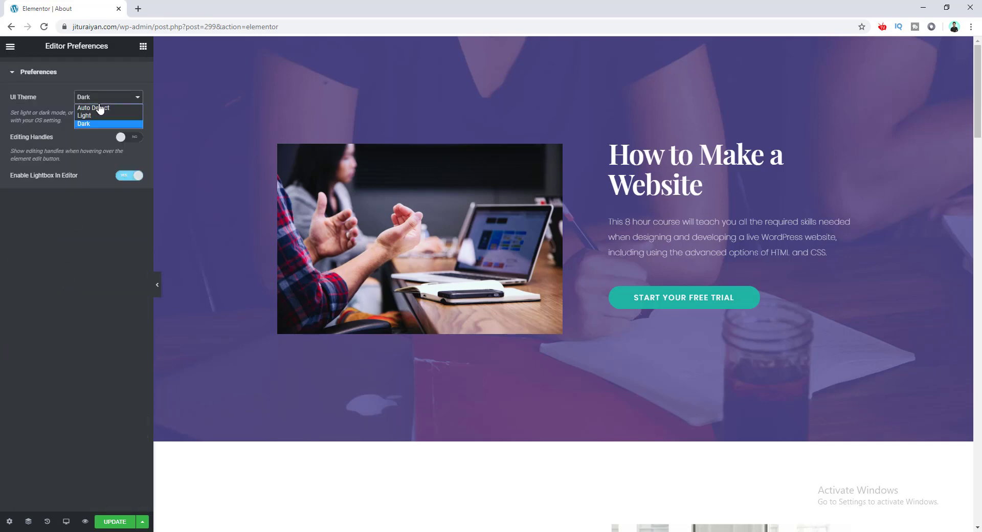
# - Try the Auto Detect UI Theme, switch back to Dark, and save with Update
pyautogui.click(92, 107)
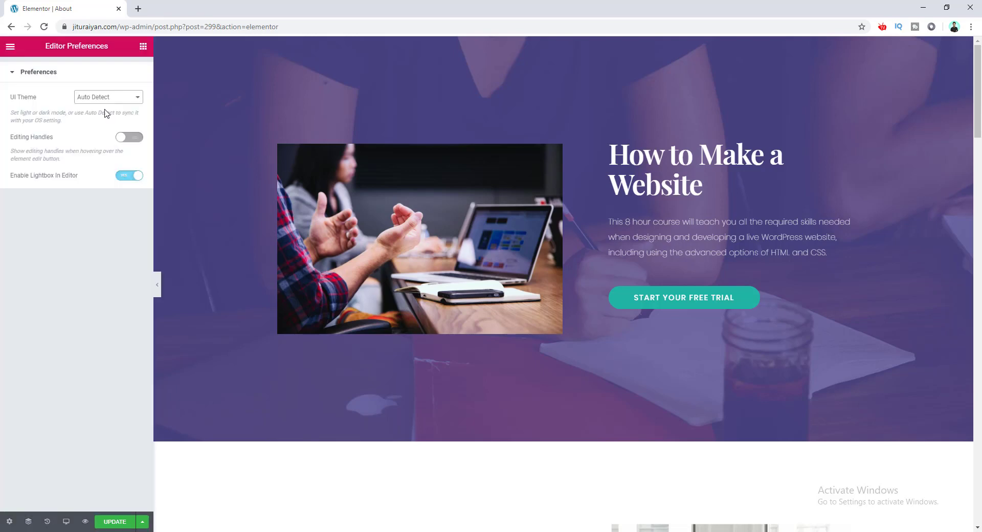
pyautogui.click(129, 136)
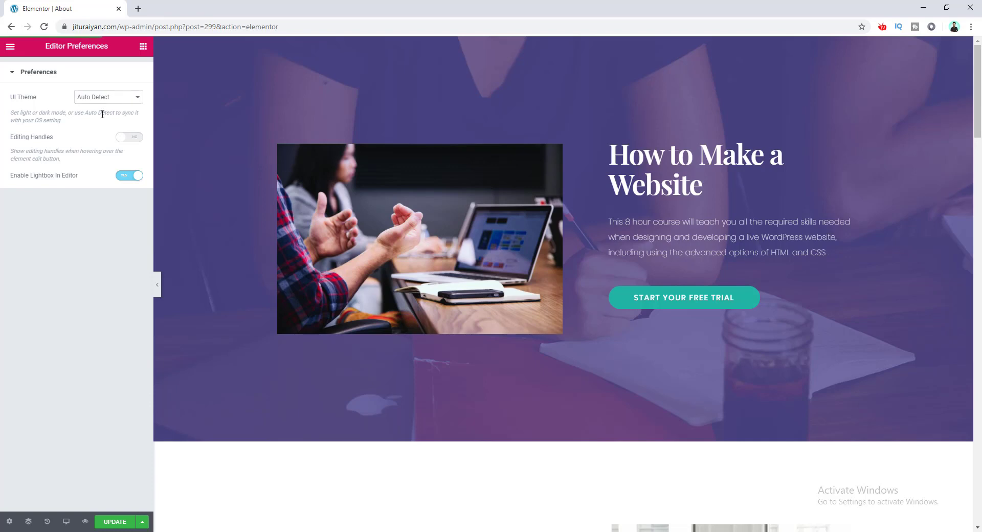
pyautogui.click(107, 97)
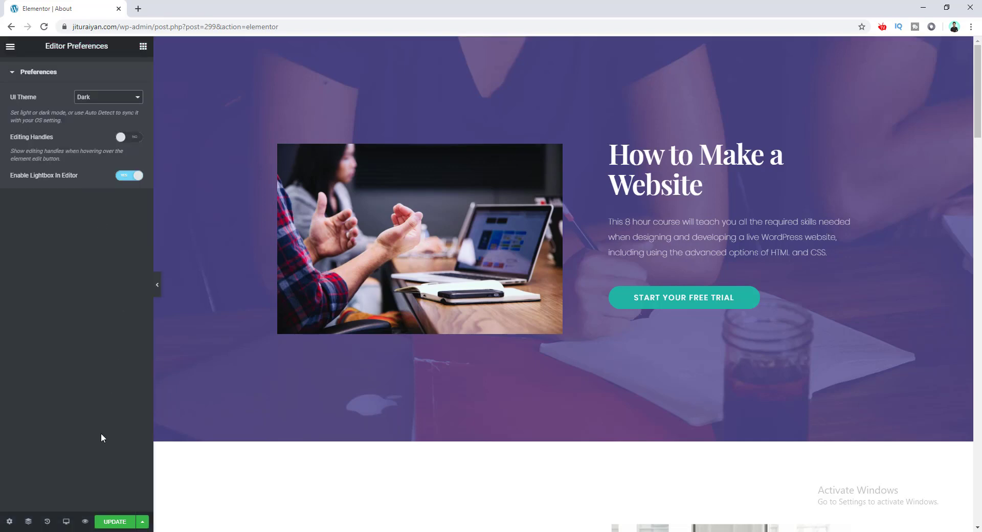
pyautogui.click(114, 521)
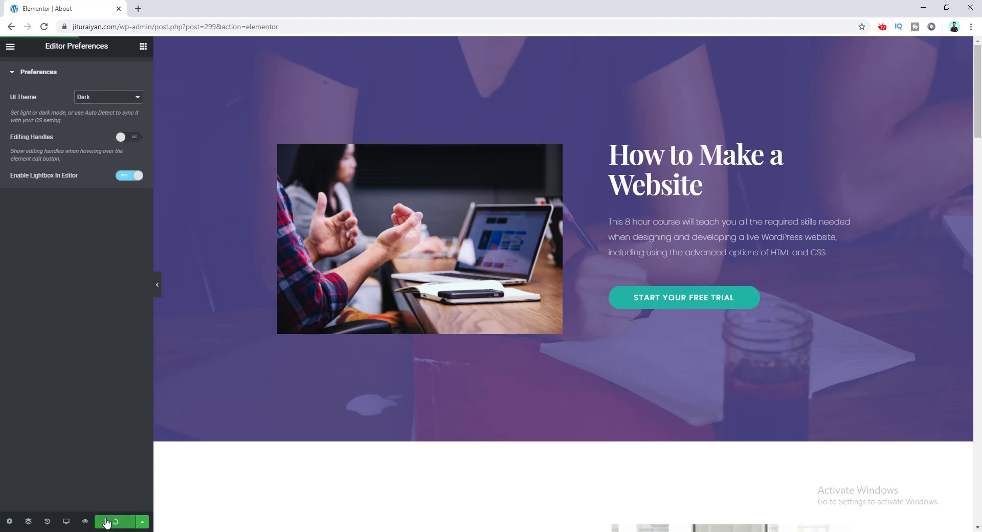